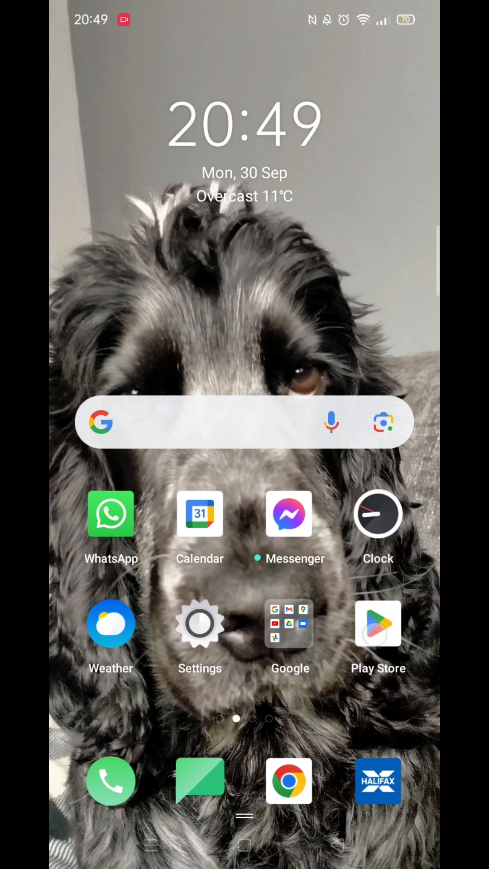
# Step: Launch the Google Play Store from the Android home screen
pyautogui.click(378, 623)
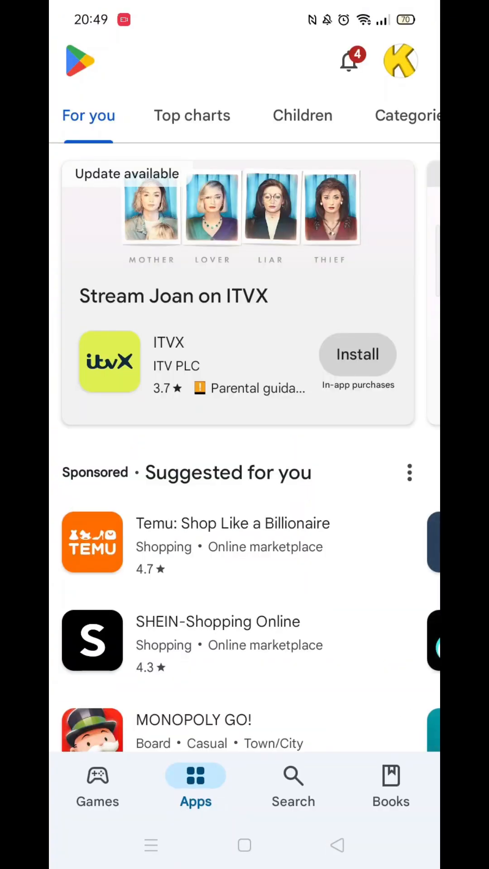
# Step: Search the Play Store for 'paypal' using the suggestion after typing 'pay'
pyautogui.click(292, 781)
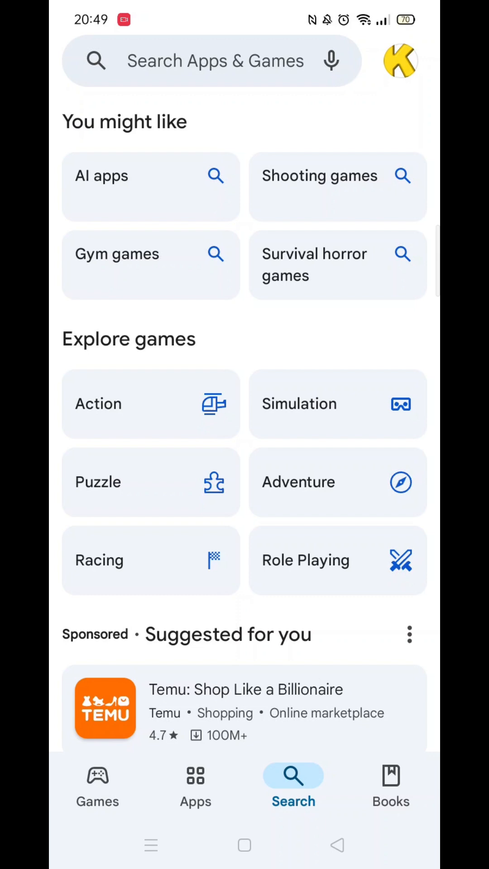
pyautogui.click(216, 61)
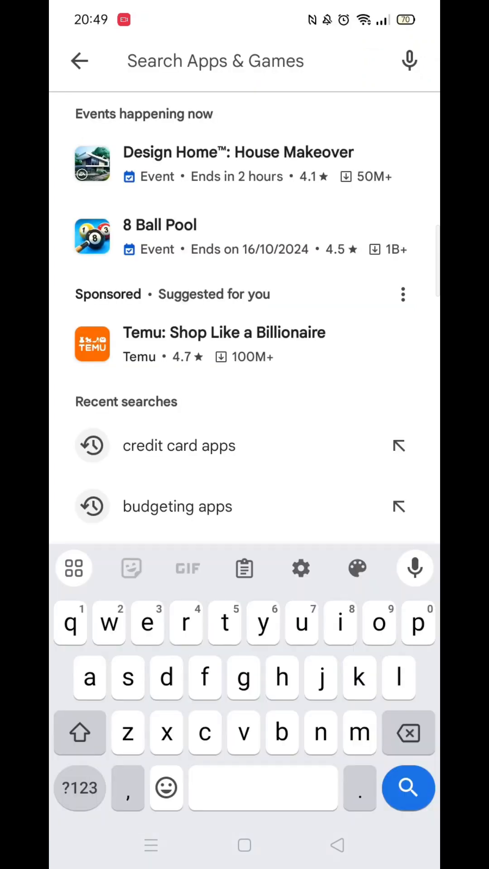
pyautogui.write('p')
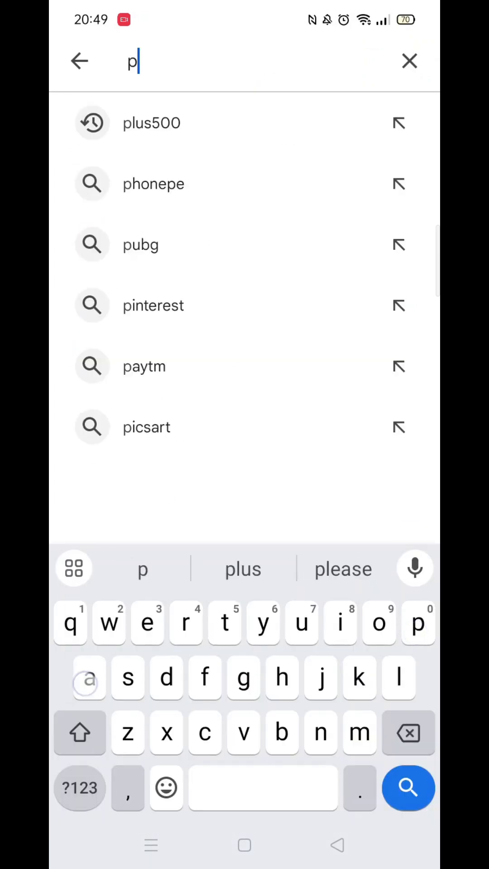
pyautogui.write('ay')
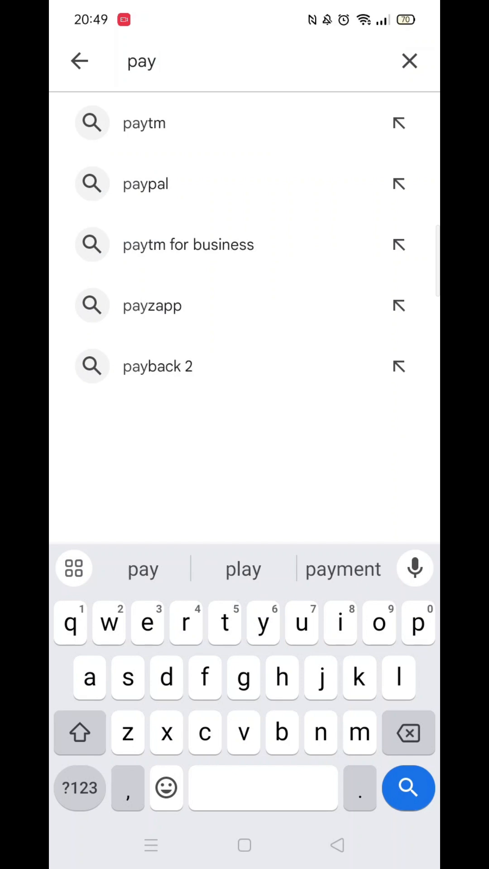
pyautogui.click(145, 184)
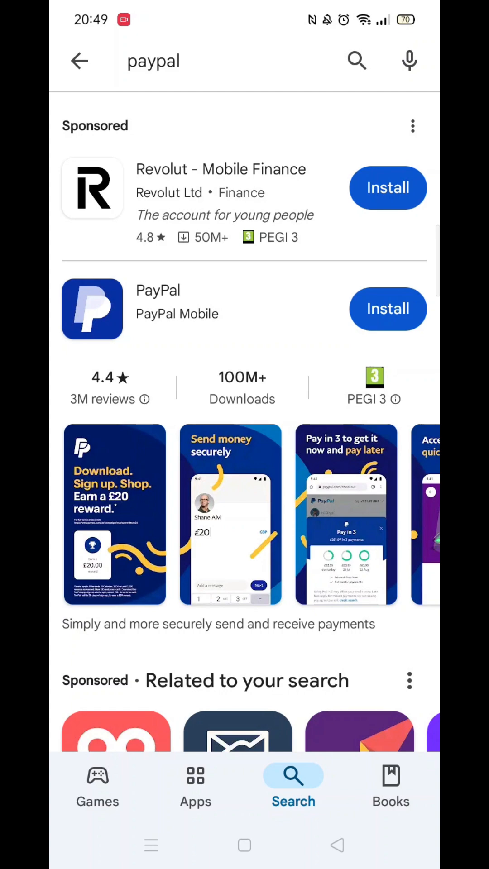
# Step: View the PayPal app's store page with its 4.4 rating, 100M+ downloads and reviews
pyautogui.click(157, 301)
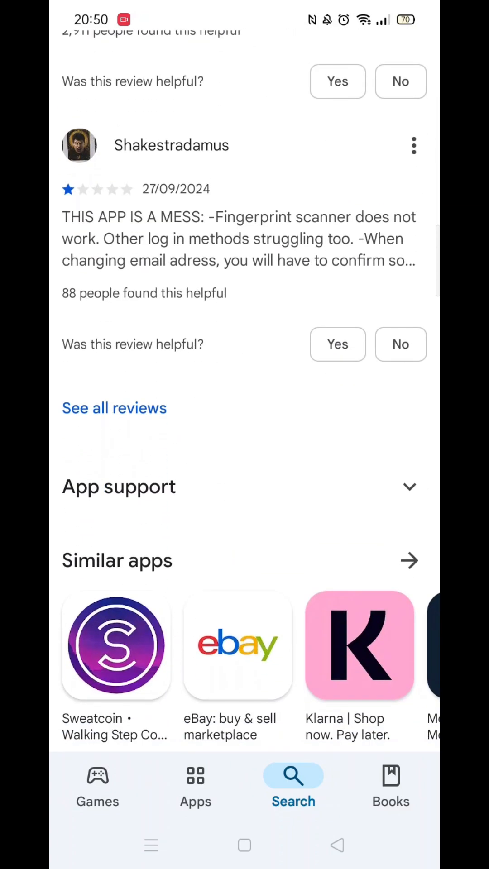
pyautogui.scroll(3)
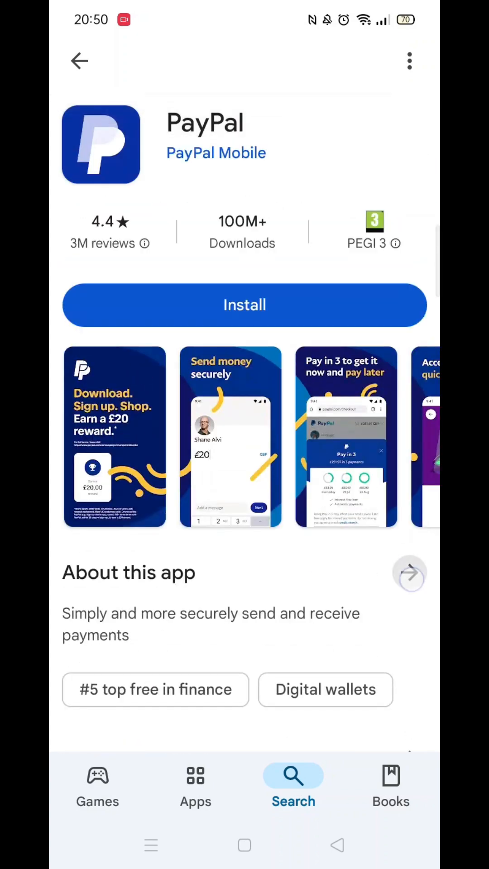
pyautogui.click(409, 575)
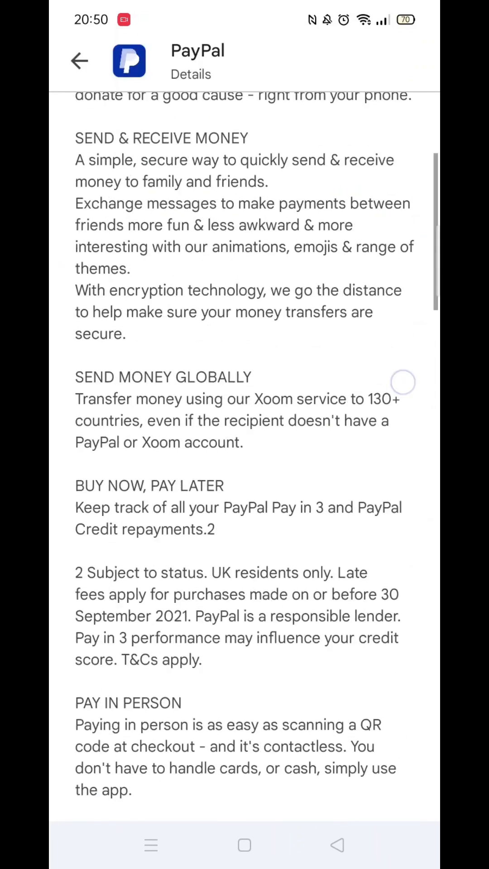
pyautogui.scroll(-3)
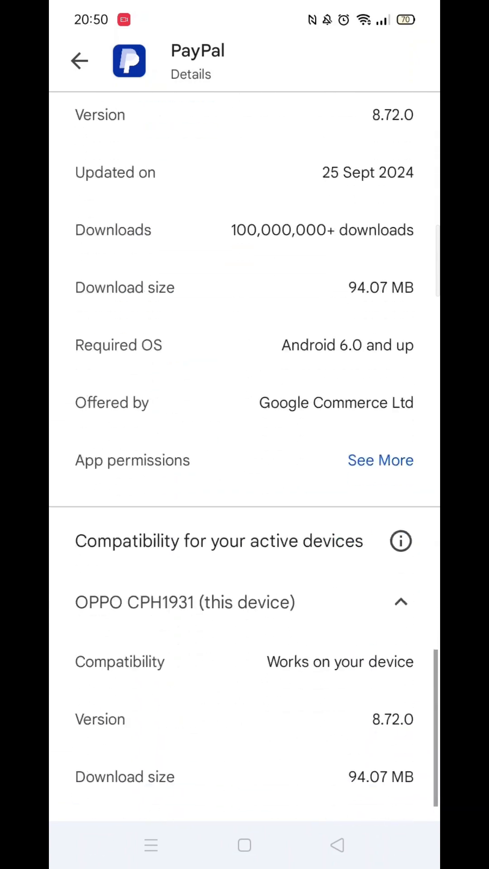
pyautogui.click(400, 542)
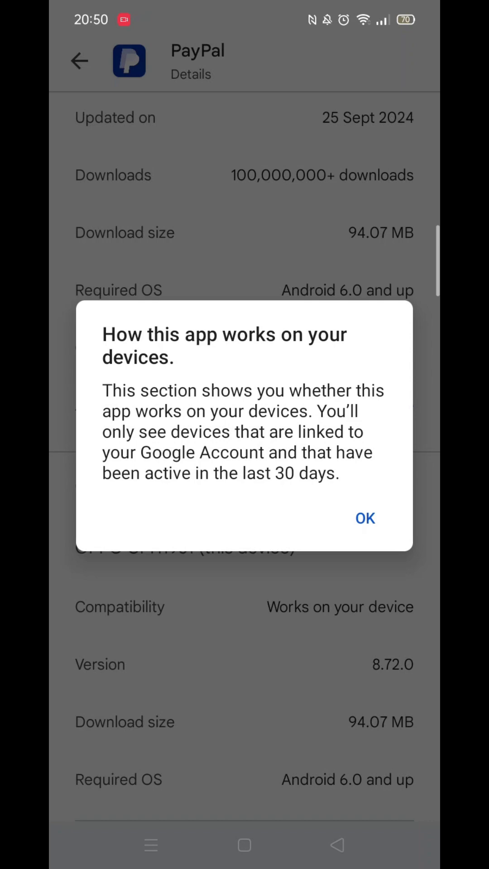
pyautogui.click(365, 518)
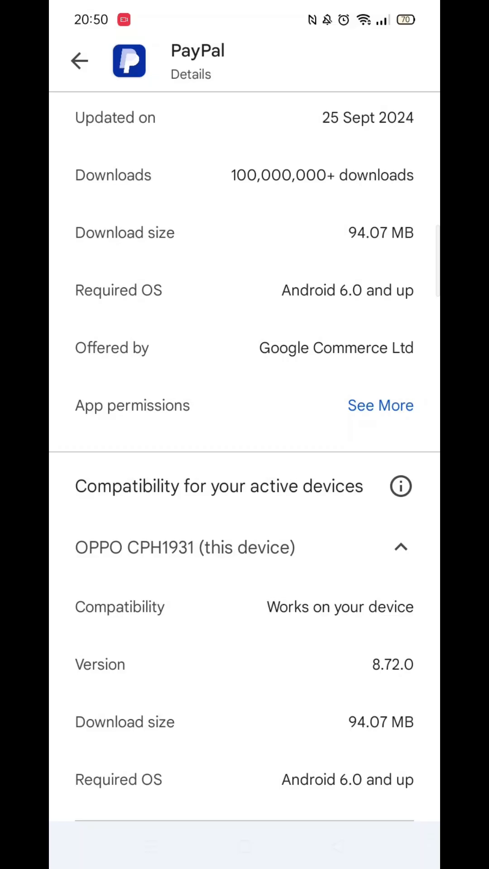
pyautogui.scroll(3)
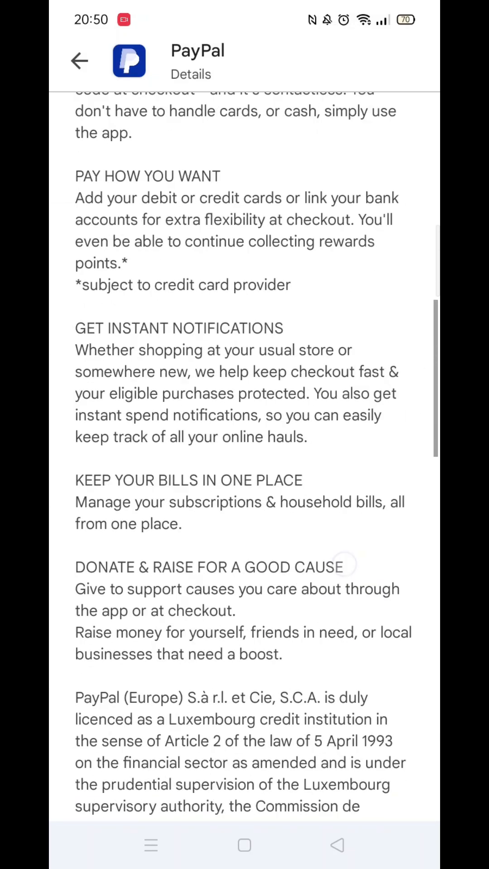
pyautogui.scroll(3)
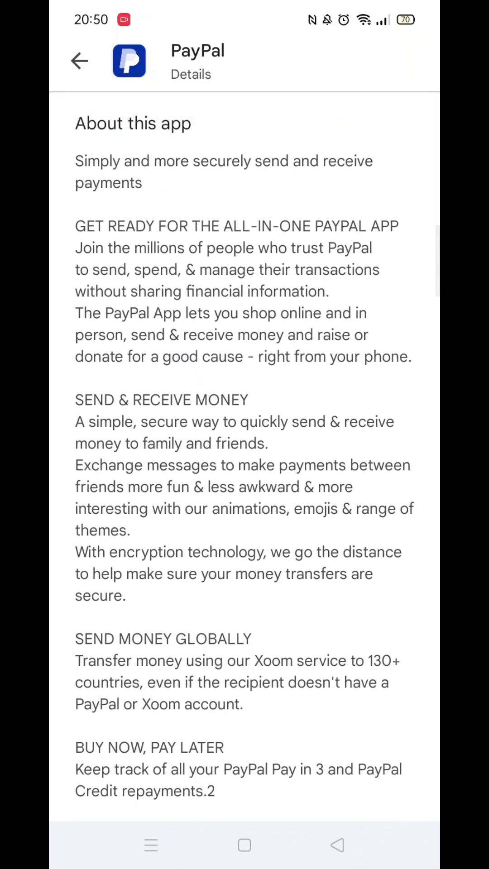
pyautogui.click(80, 61)
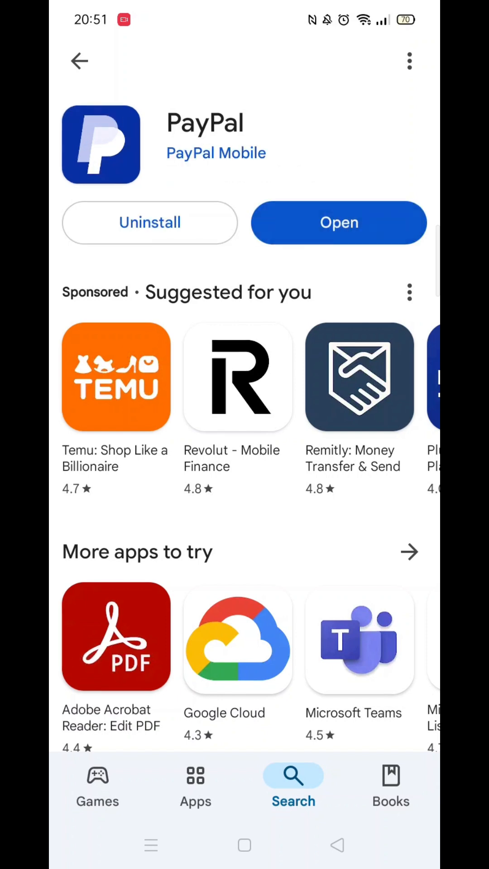
# Step: Launch the newly installed PayPal app to its blue logo splash screen
pyautogui.click(339, 223)
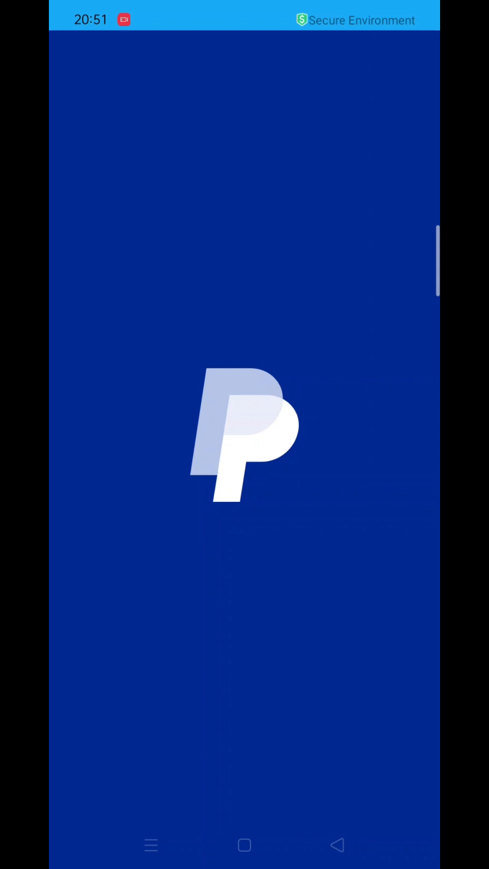